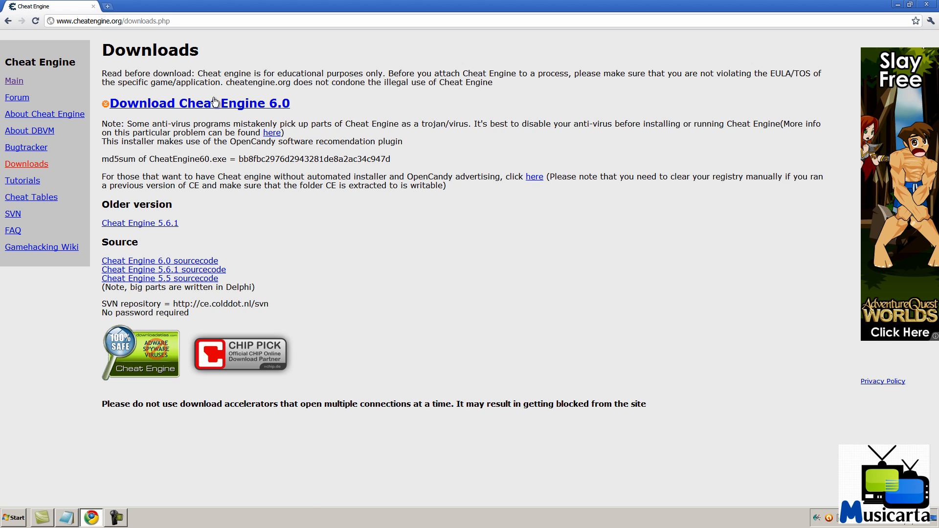
pyautogui.moveTo(297, 108)
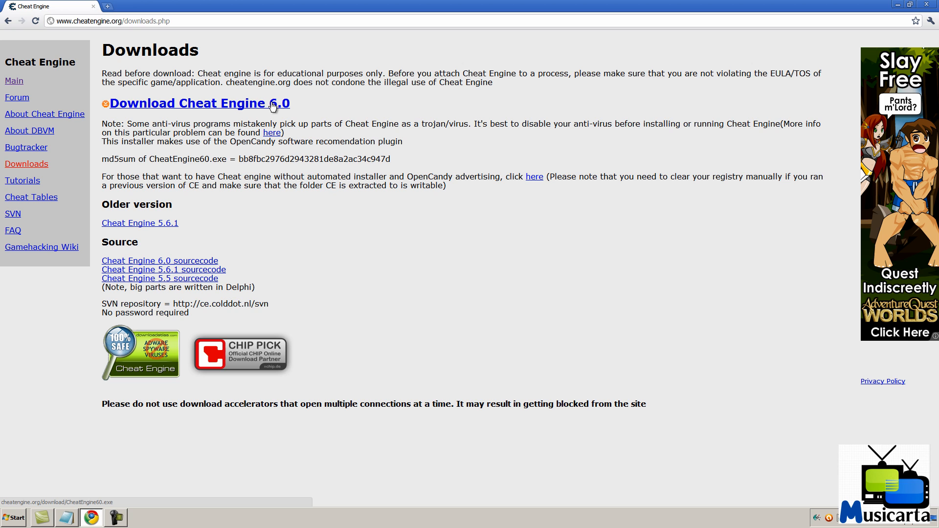
# - Download the Cheat Engine 6.0 installer from cheatengine.org and keep it despite the harm warning
pyautogui.click(198, 103)
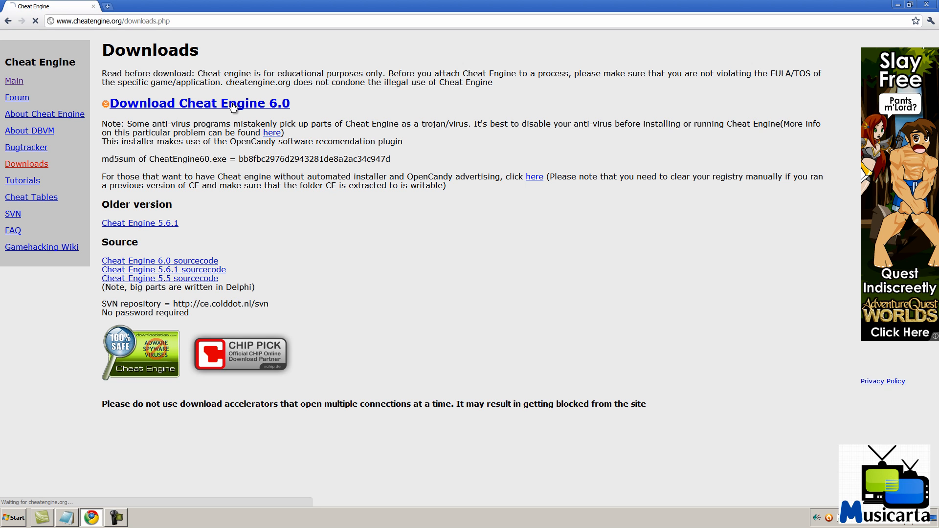
pyautogui.click(196, 103)
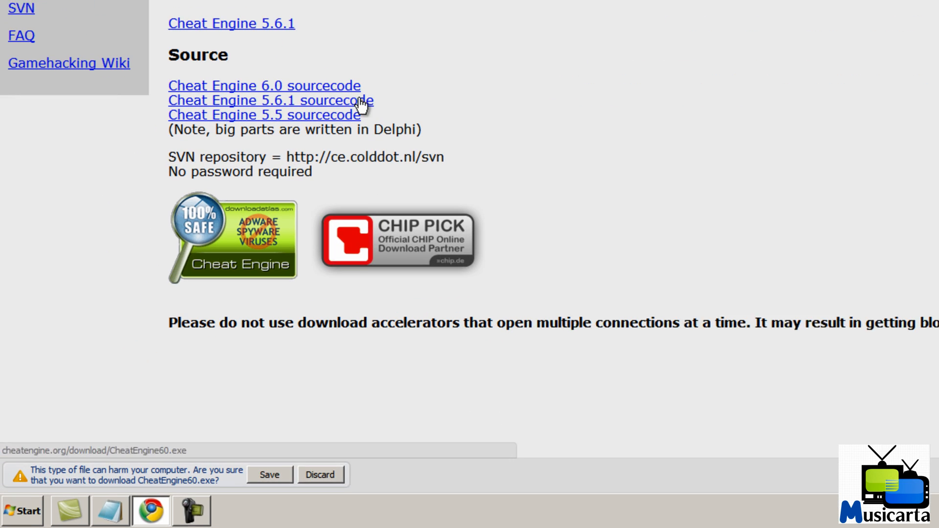
pyautogui.click(269, 474)
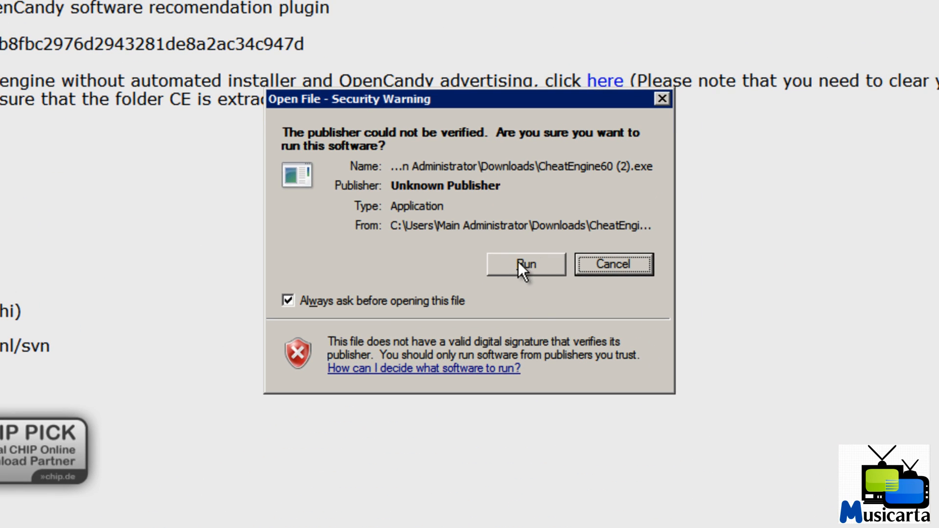
# - Run the unverified installer, accept default folders, and decline the Crawler Toolbar
pyautogui.click(524, 265)
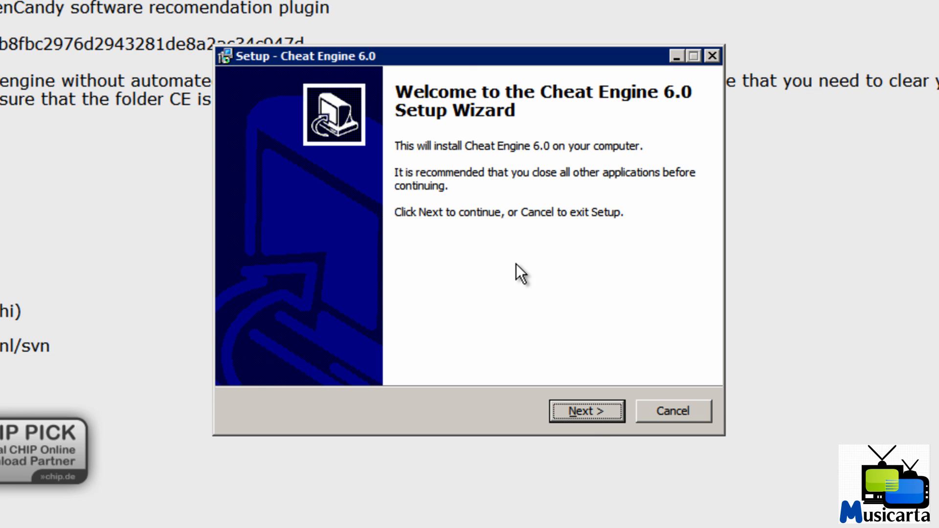
pyautogui.click(586, 411)
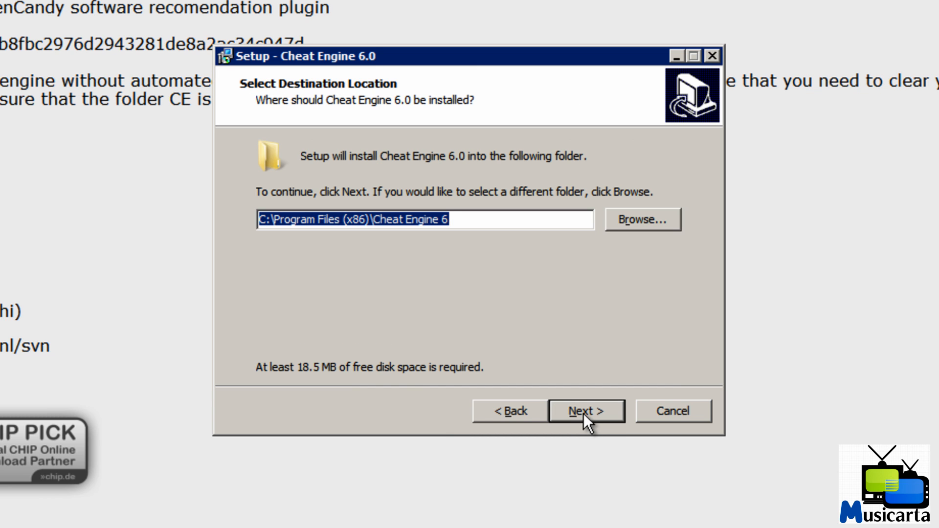
pyautogui.click(587, 411)
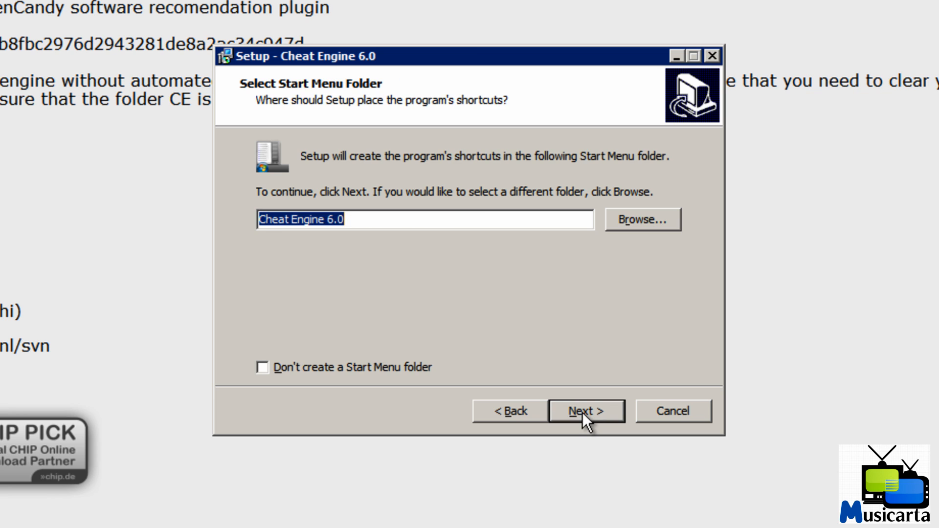
pyautogui.click(586, 412)
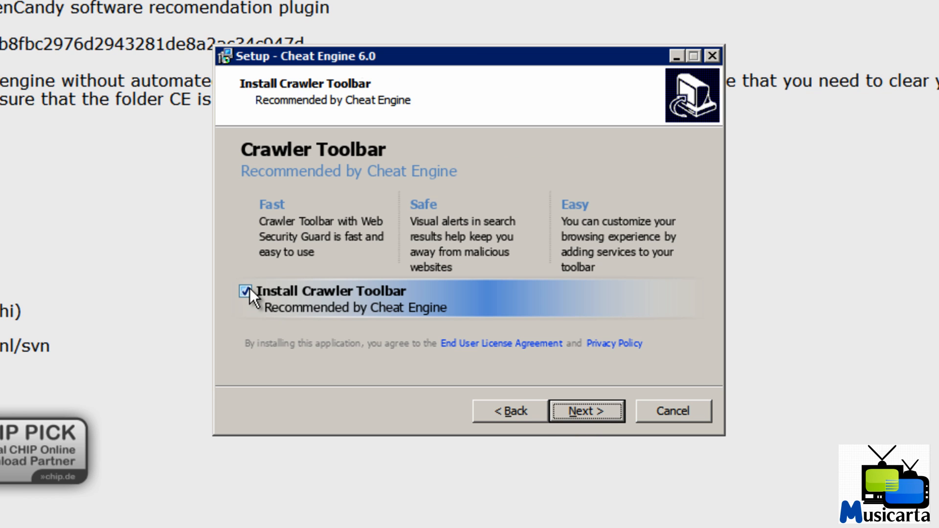
pyautogui.click(245, 293)
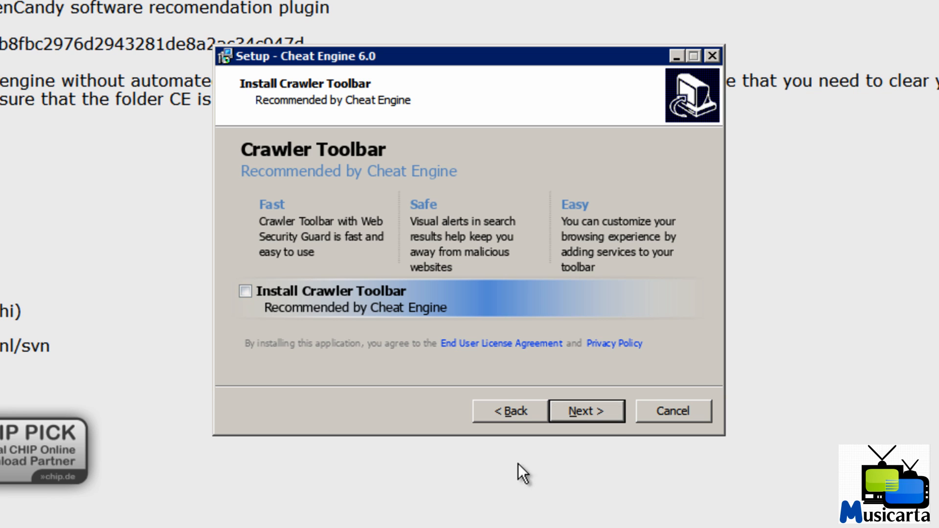
# - Install Cheat Engine 6.0, untick Launch Cheat Engine 6.0, and finish the wizard
pyautogui.click(586, 411)
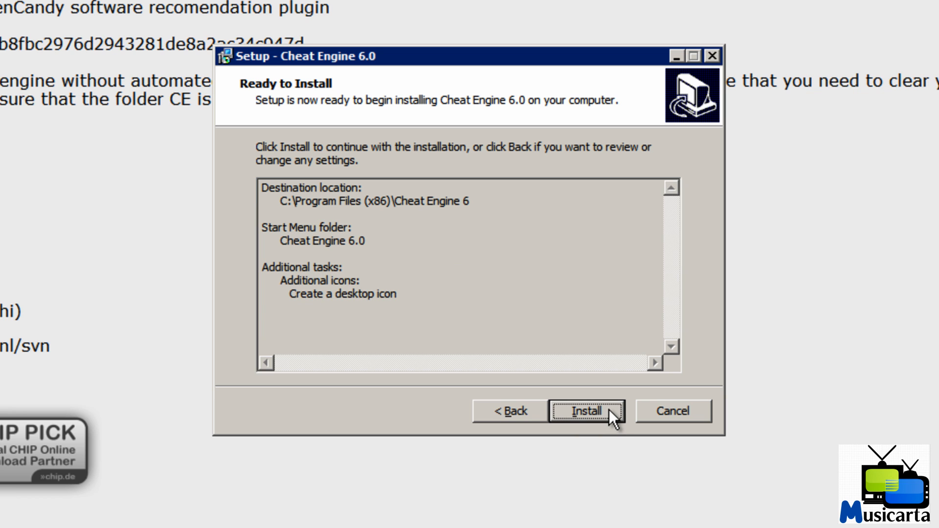
pyautogui.click(586, 412)
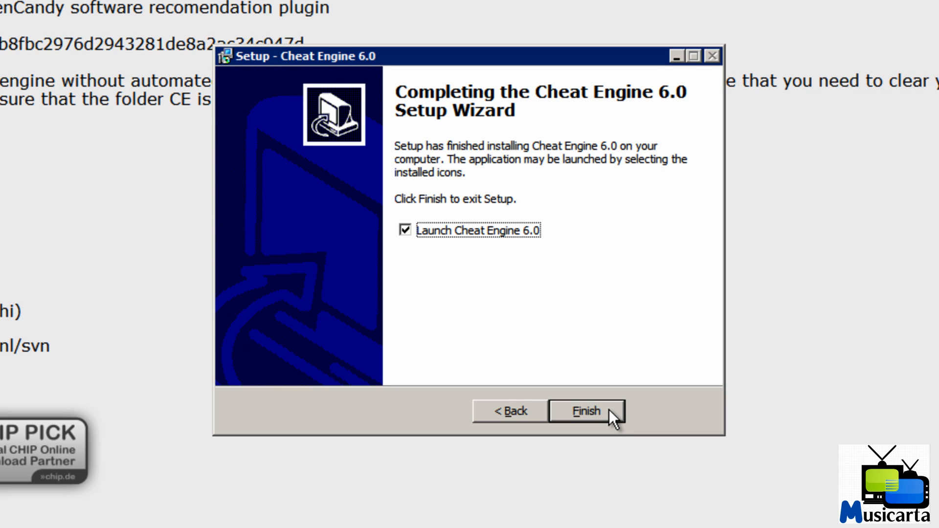
pyautogui.click(390, 234)
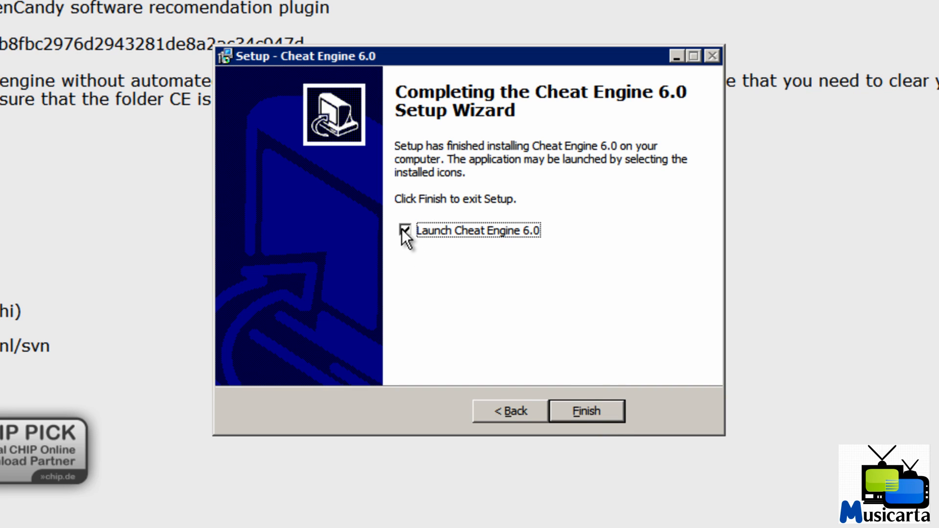
pyautogui.click(405, 232)
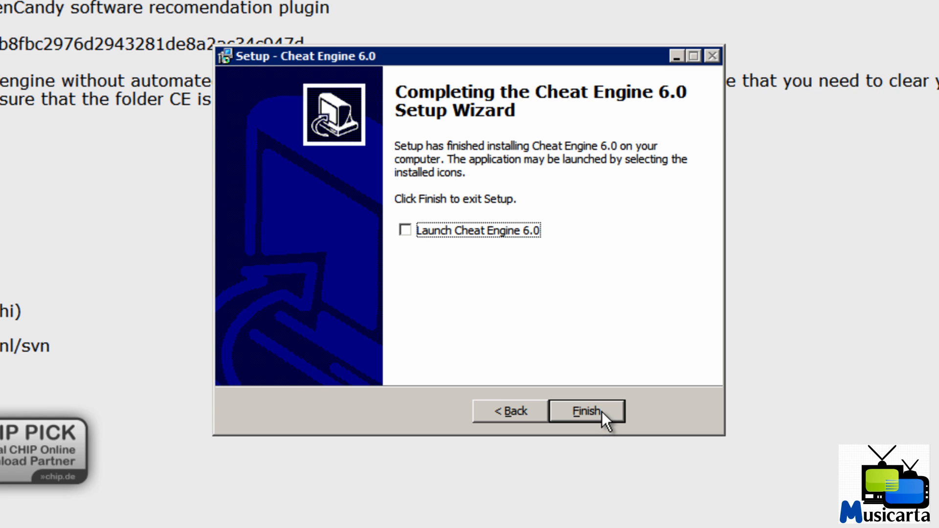
pyautogui.click(586, 412)
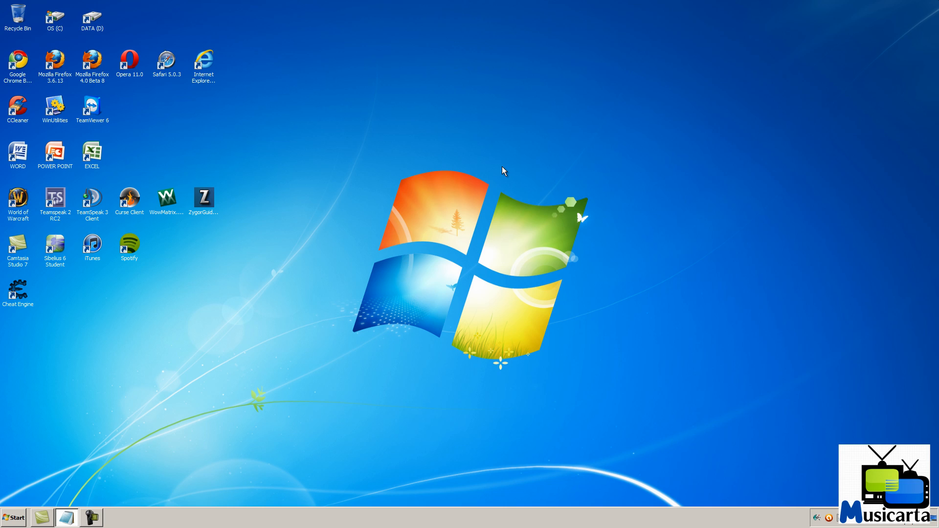
pyautogui.moveTo(502, 176)
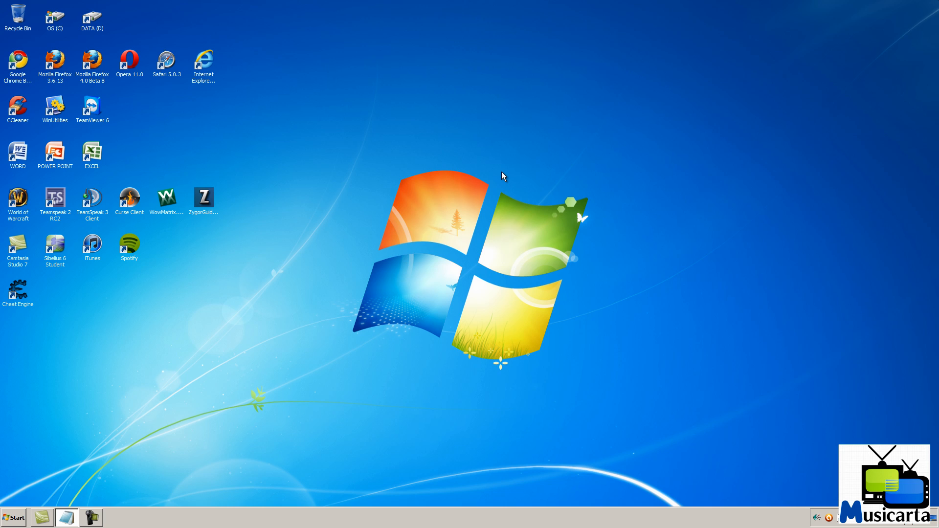
pyautogui.moveTo(494, 173)
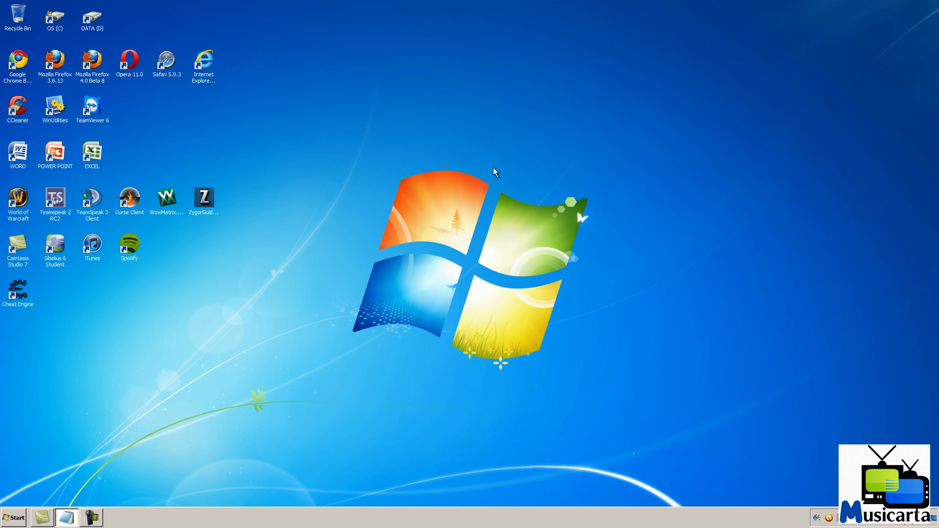
pyautogui.moveTo(67, 69)
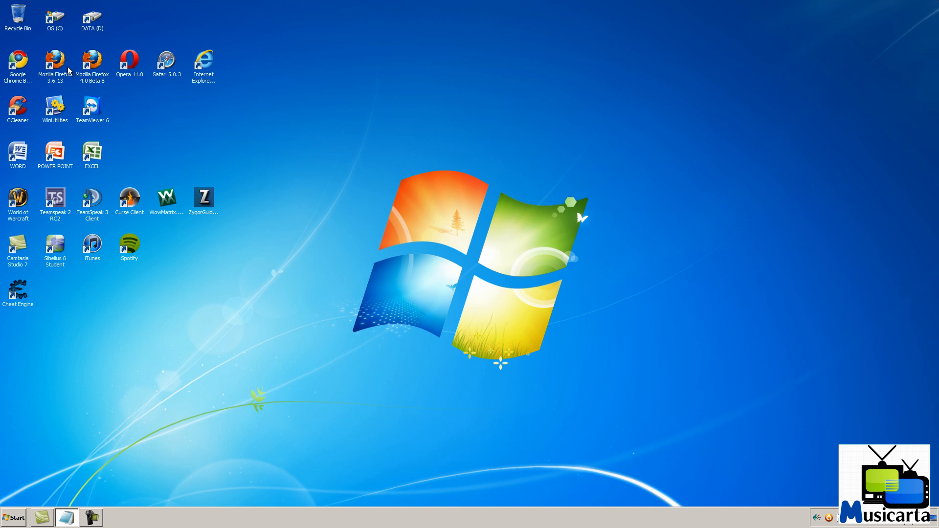
# - Launch Mozilla Firefox 3.6.13 from its desktop shortcut
pyautogui.doubleClick(54, 63)
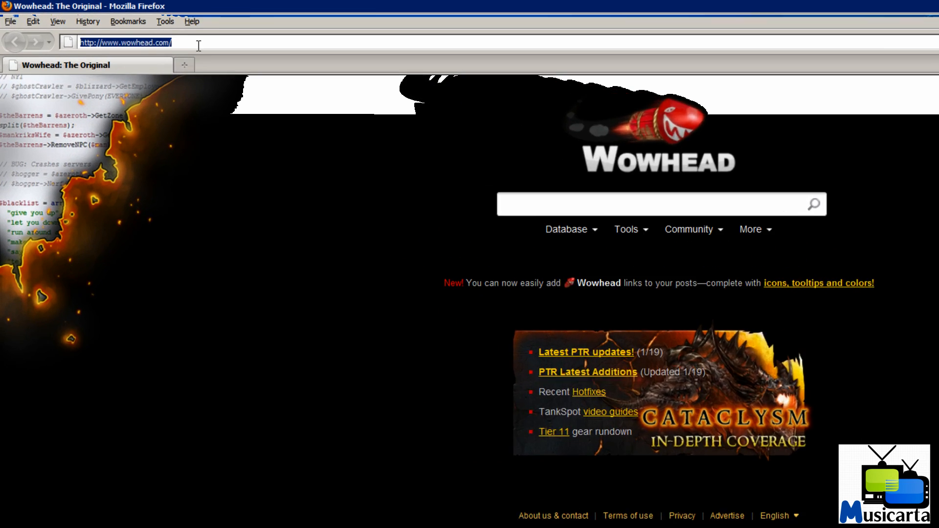
# - Load the Ninja Kiwi Bloons Tower Defense 2 page and start a game on the first difficulty
pyautogui.write('http://ninjakiwi.com/Games/Tower-Defense/Play/Bloons-Tower-Defense-2.html')
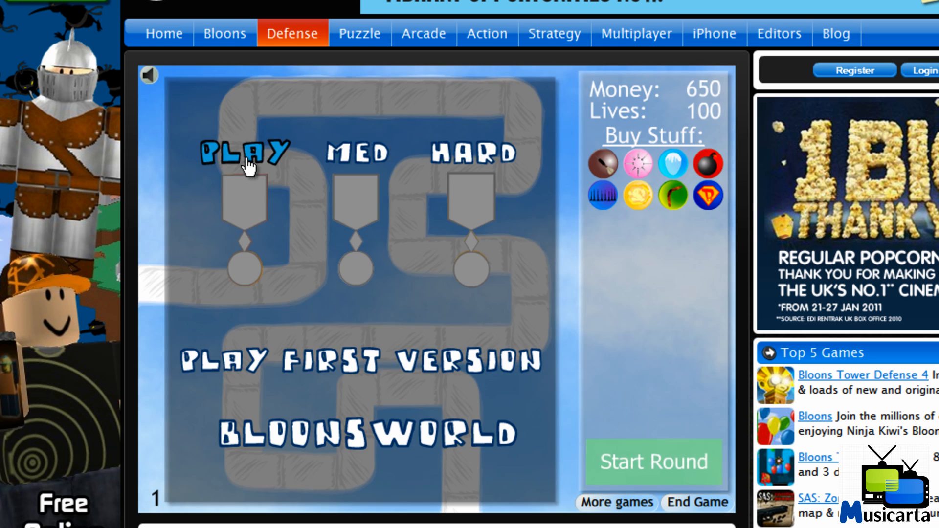
pyautogui.click(245, 151)
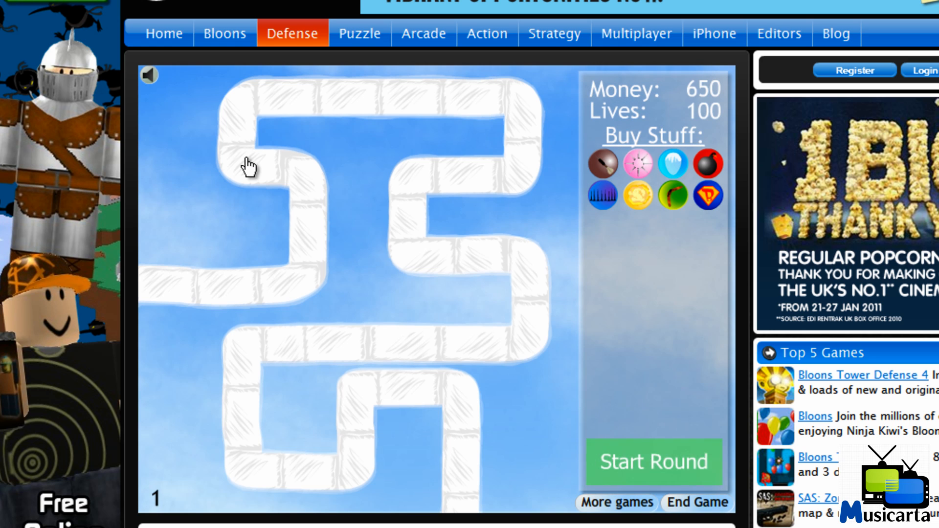
pyautogui.scroll(-3)
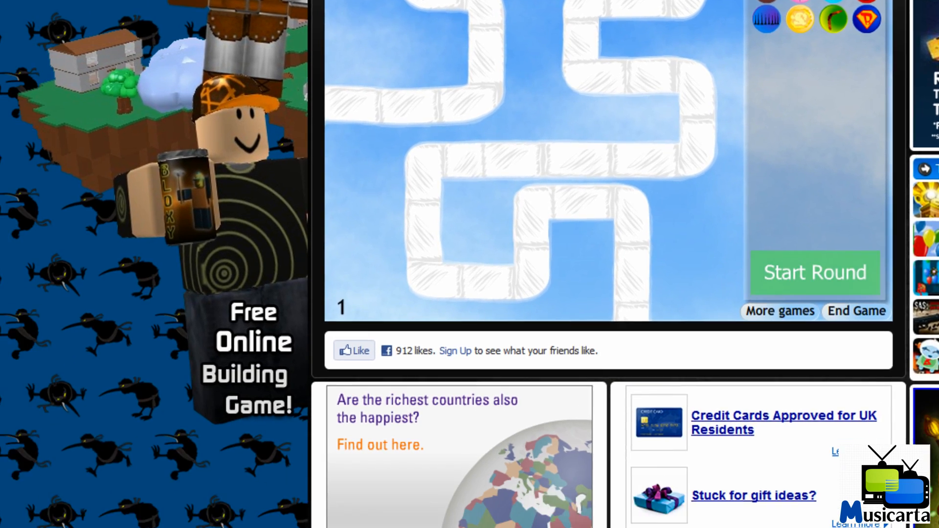
pyautogui.click(24, 511)
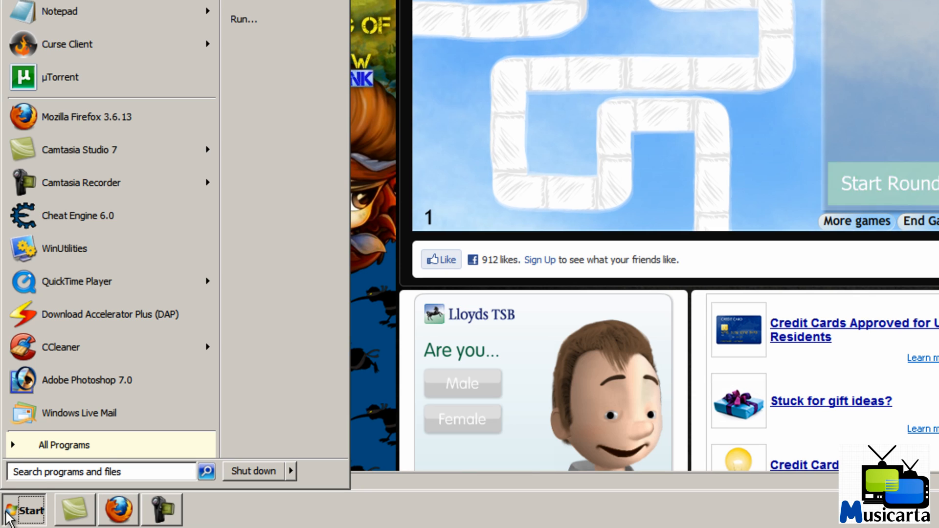
pyautogui.moveTo(150, 240)
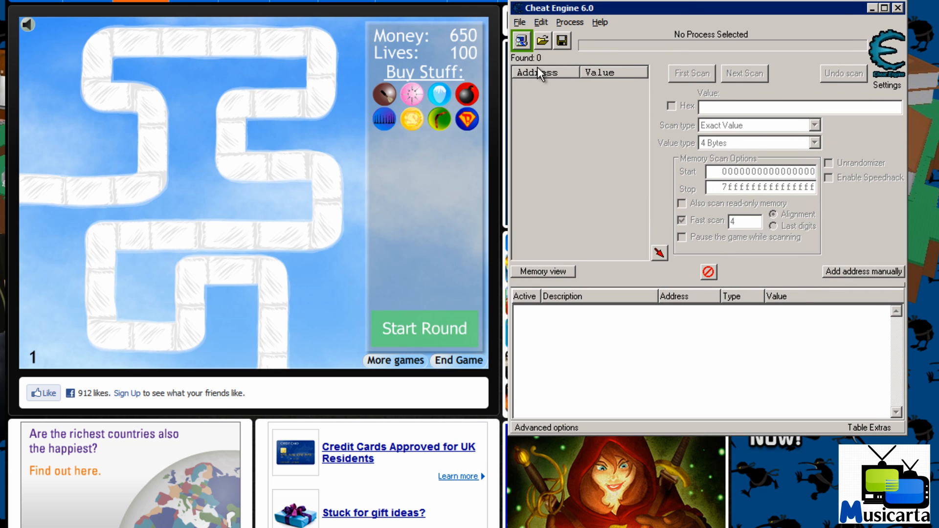
pyautogui.moveTo(520, 41)
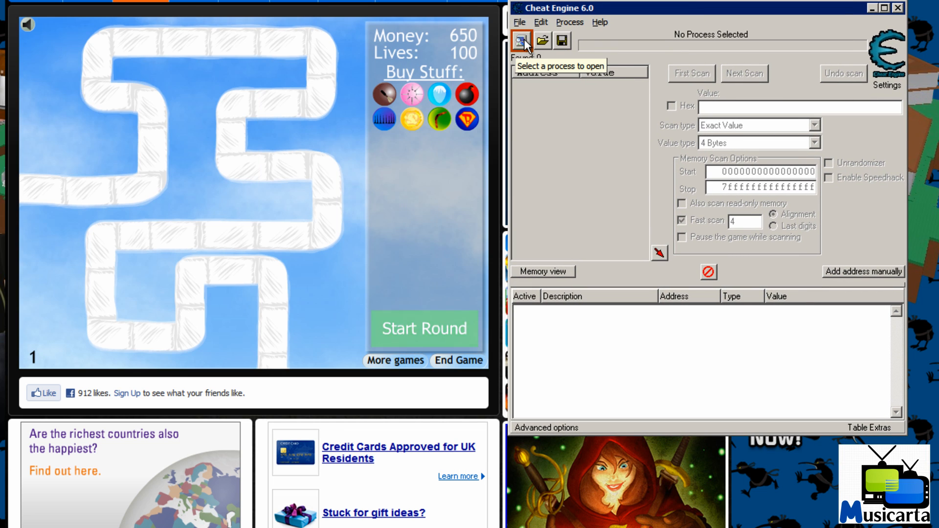
# - Attach Cheat Engine to the plugin-container.exe process from the Process List
pyautogui.click(522, 41)
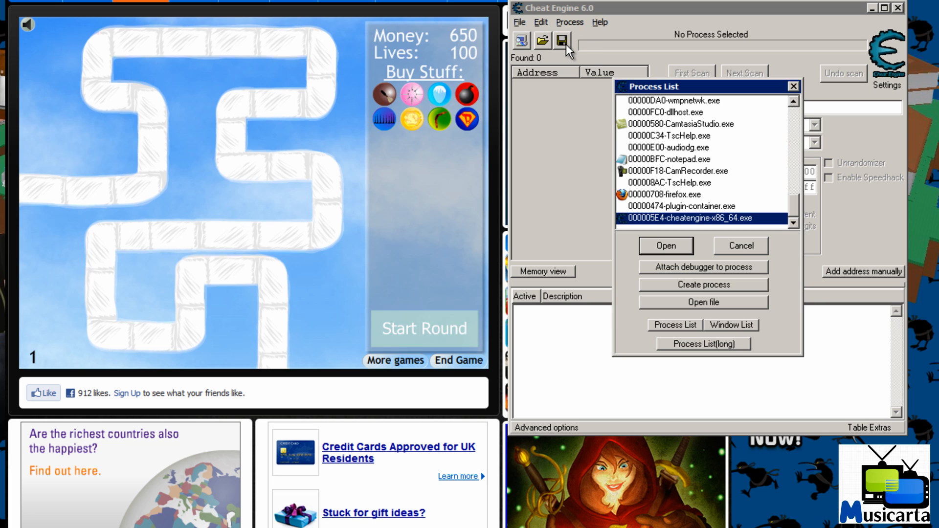
pyautogui.moveTo(737, 209)
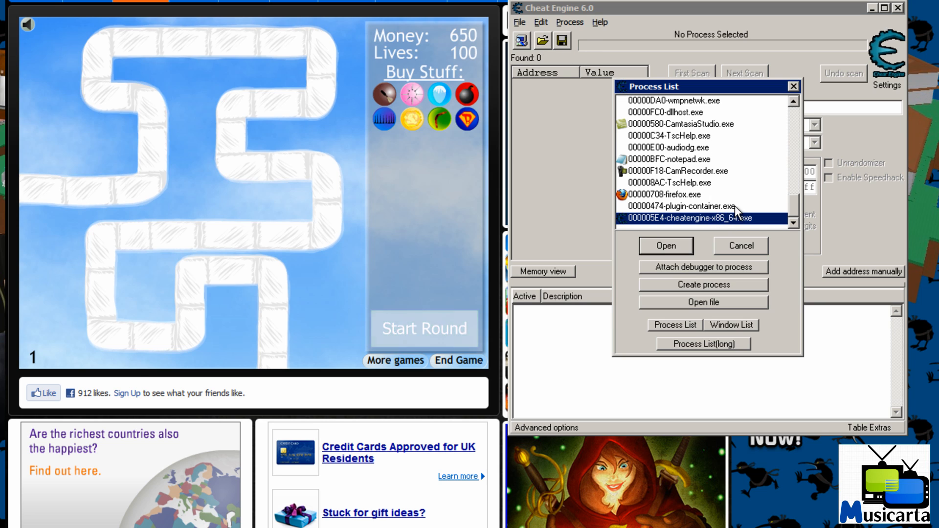
pyautogui.click(697, 207)
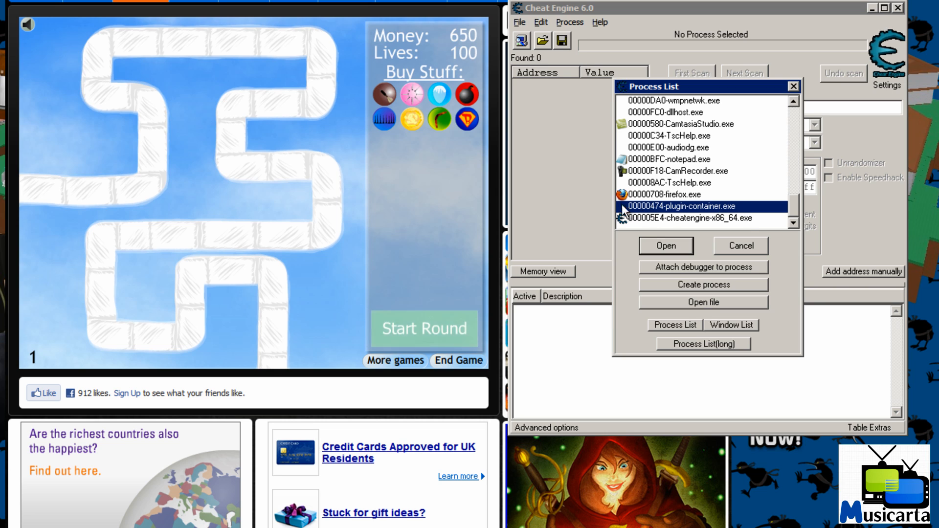
pyautogui.click(665, 246)
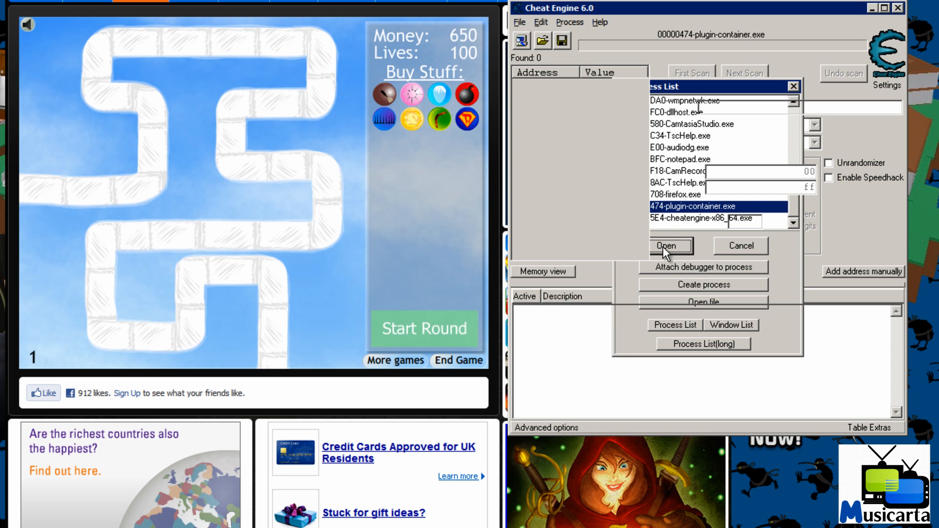
pyautogui.click(670, 247)
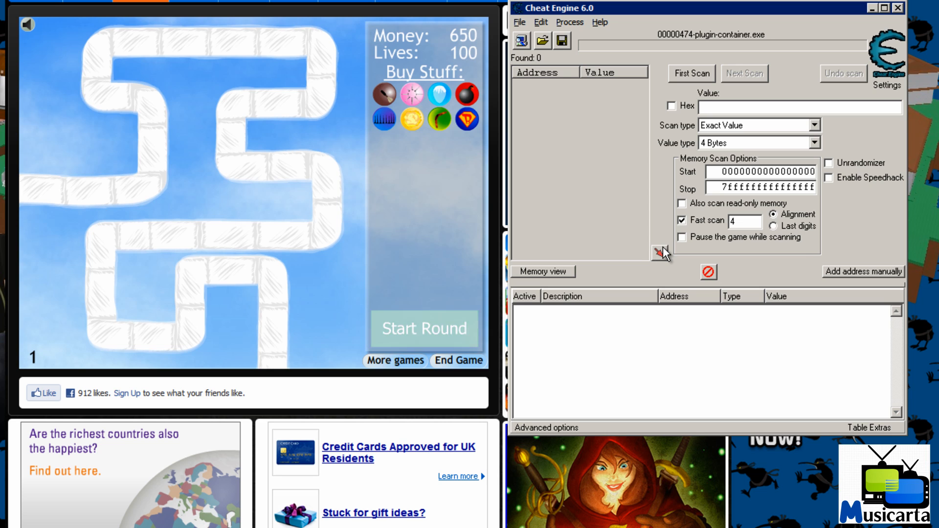
pyautogui.moveTo(441, 226)
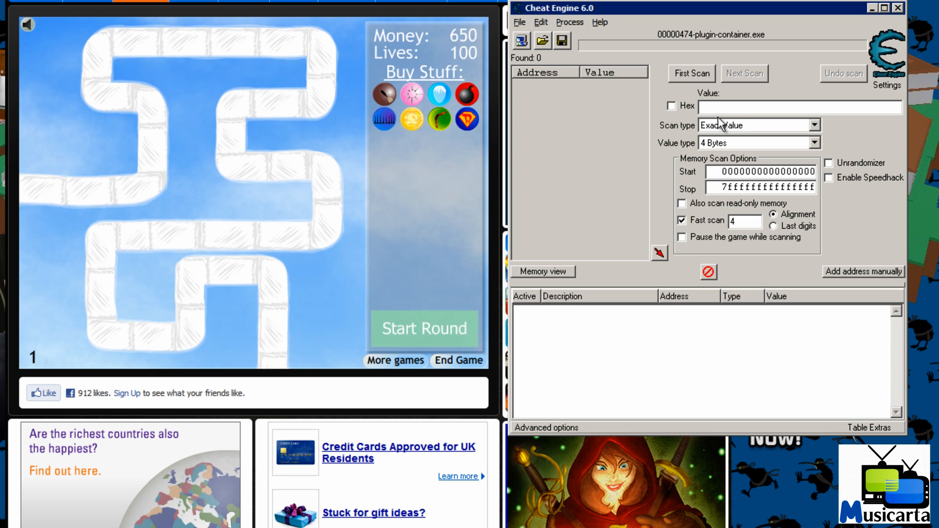
# - Enter 5200 as the scan value and run the First Scan
pyautogui.write('5200')
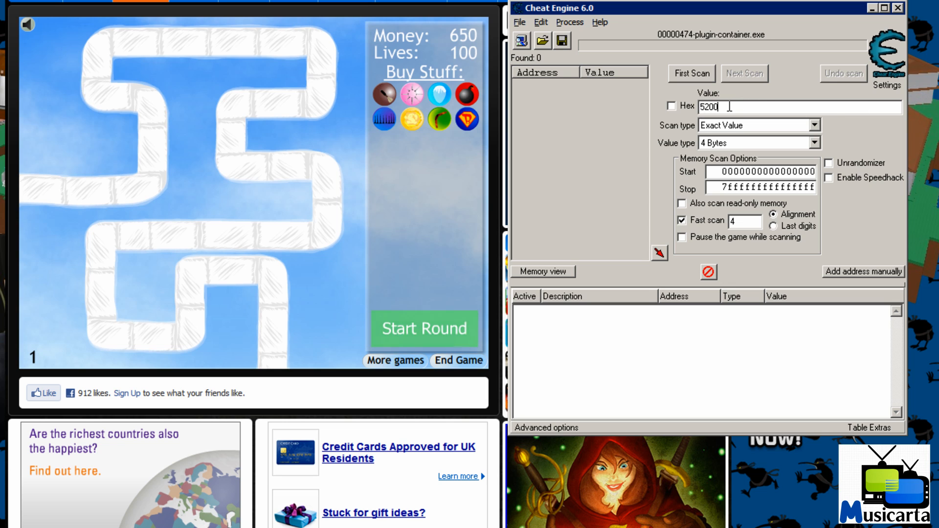
pyautogui.click(692, 74)
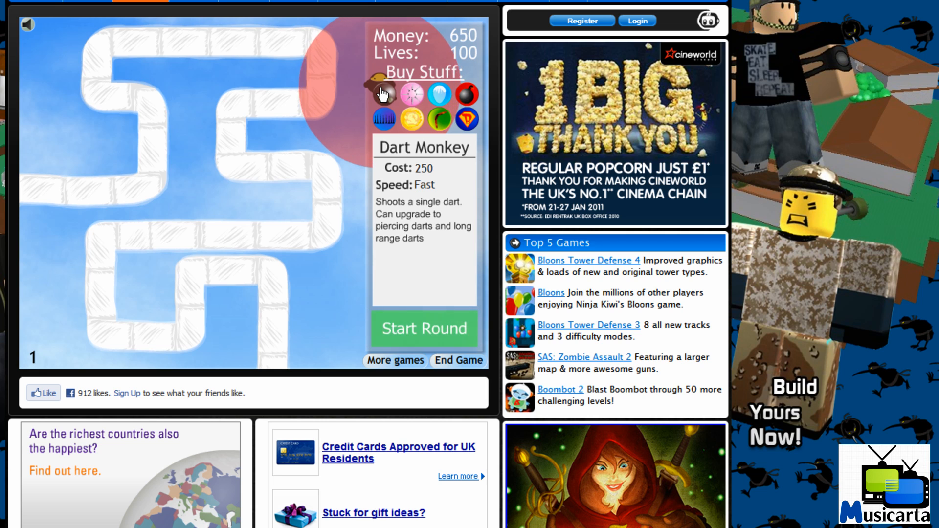
# - Buy a Dart Monkey and place it near the top of the track
pyautogui.moveTo(382, 93); pyautogui.dragTo(195, 75)
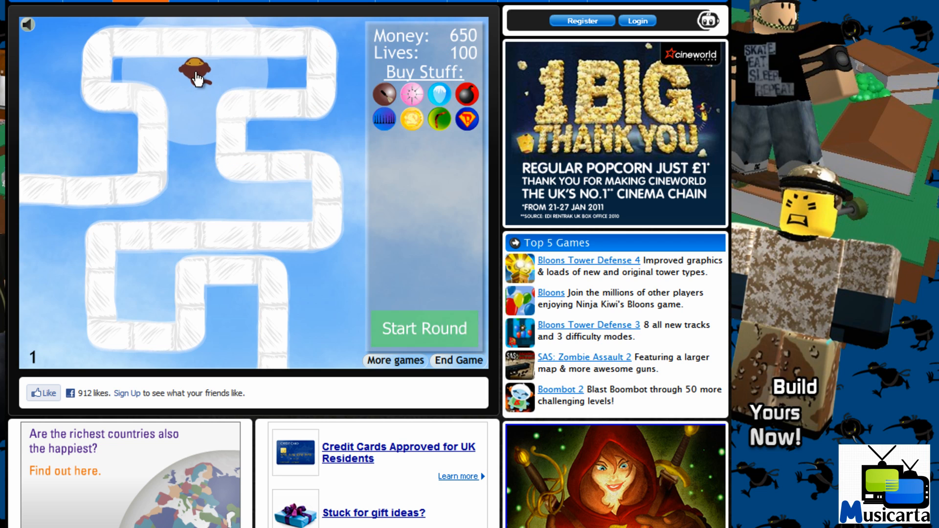
pyautogui.click(198, 78)
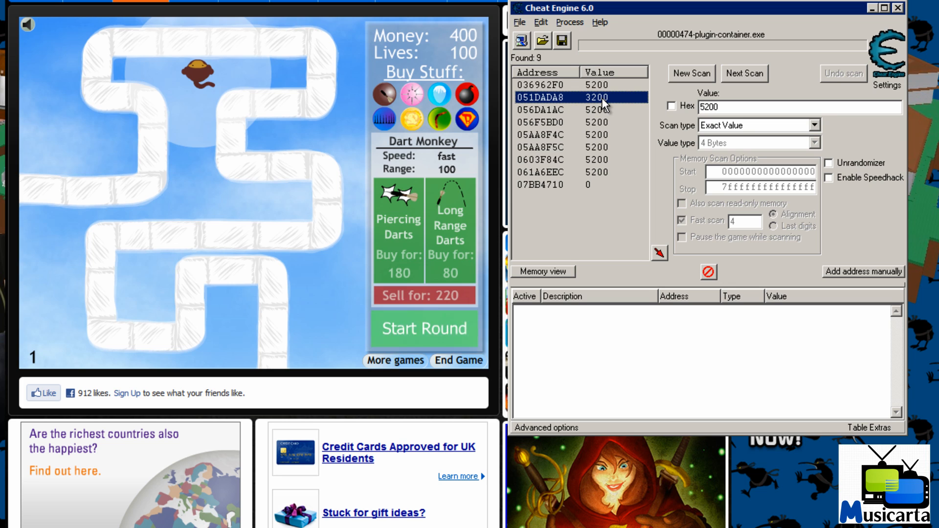
pyautogui.moveTo(603, 107)
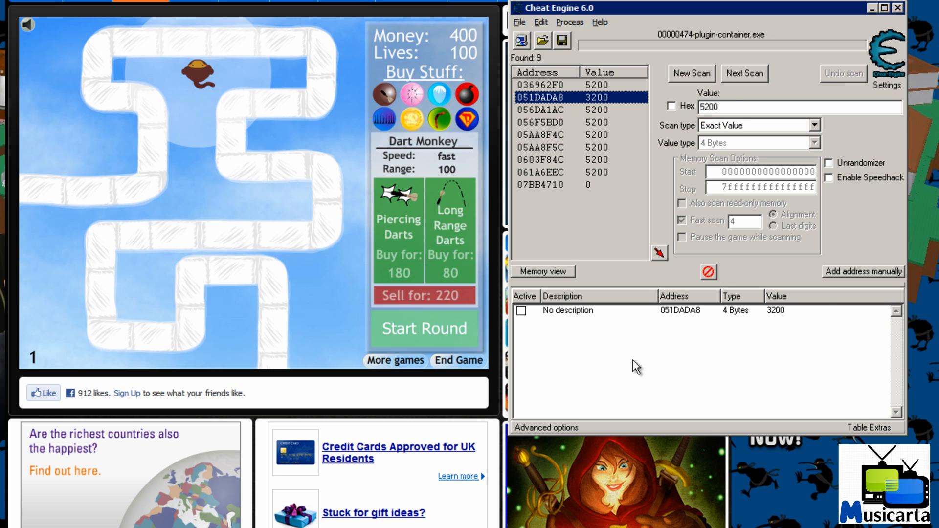
pyautogui.moveTo(626, 321)
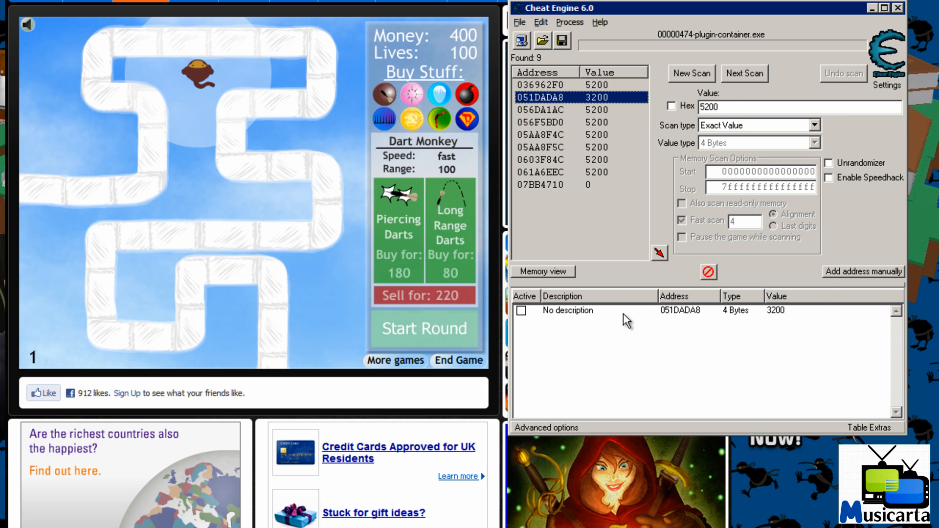
pyautogui.rightClick(567, 310)
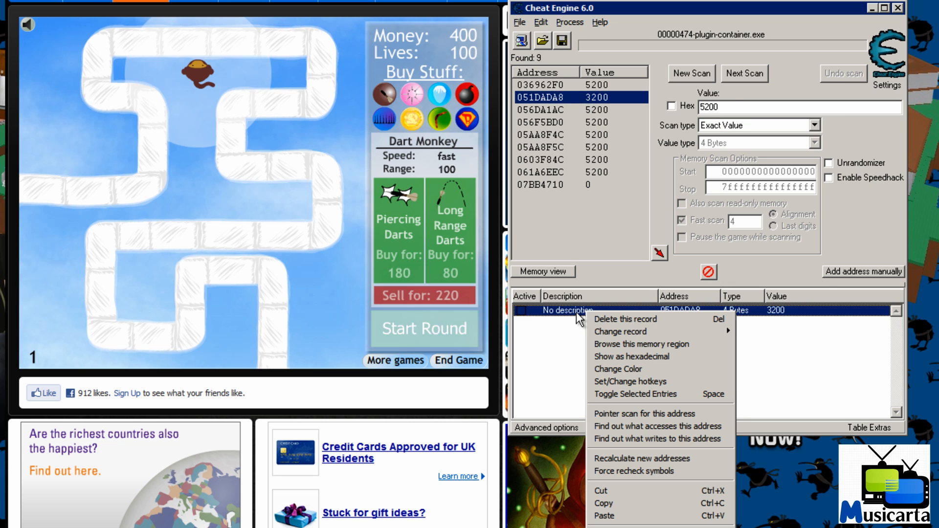
pyautogui.moveTo(621, 332)
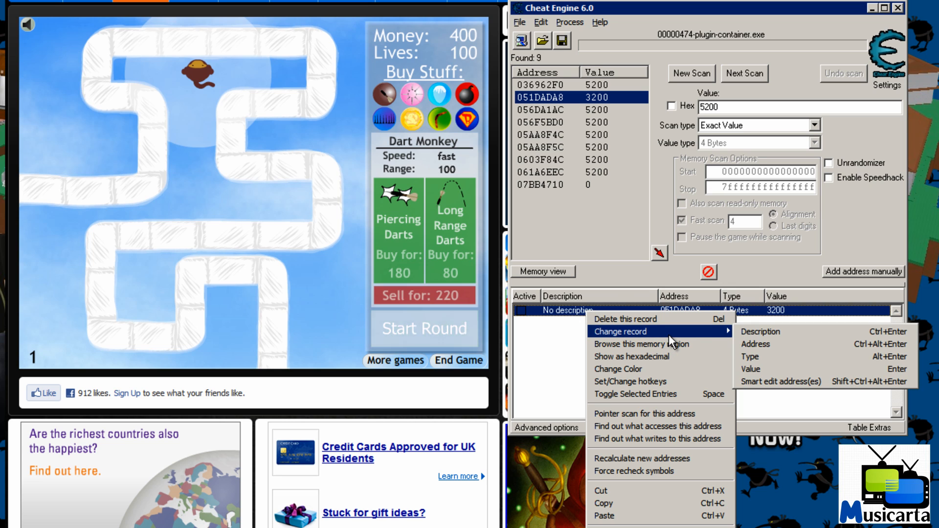
pyautogui.moveTo(795, 372)
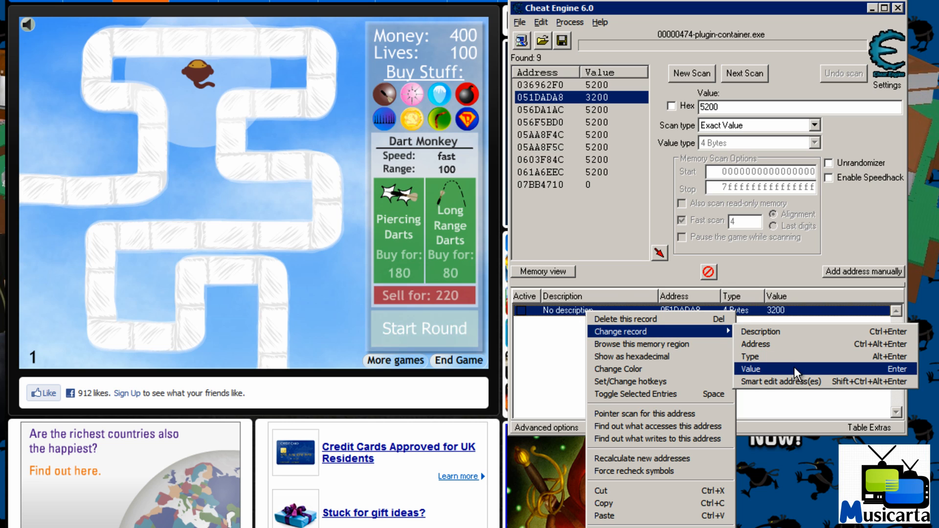
pyautogui.click(750, 369)
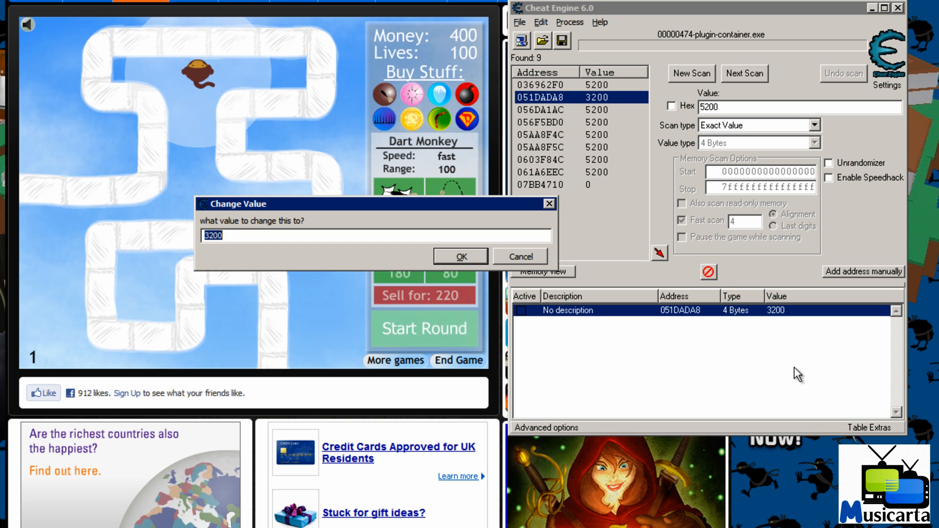
pyautogui.write('10000000000000')
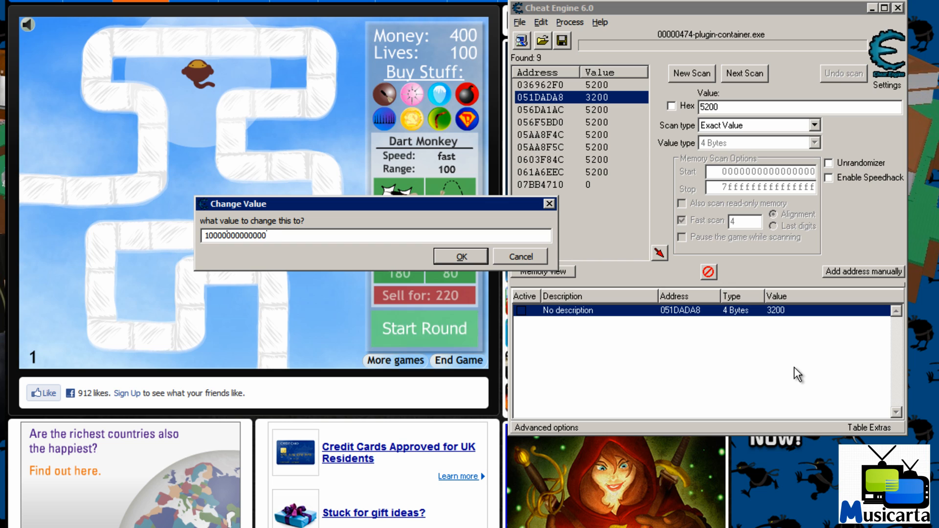
pyautogui.click(460, 256)
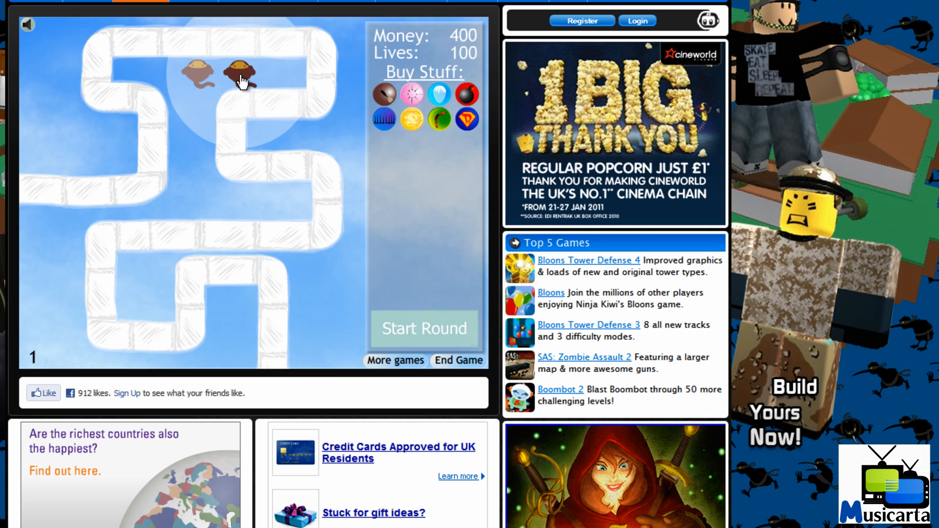
# - Place a second Dart Monkey beside the first and Super Monkeys left of and inside the track loop
pyautogui.click(234, 75)
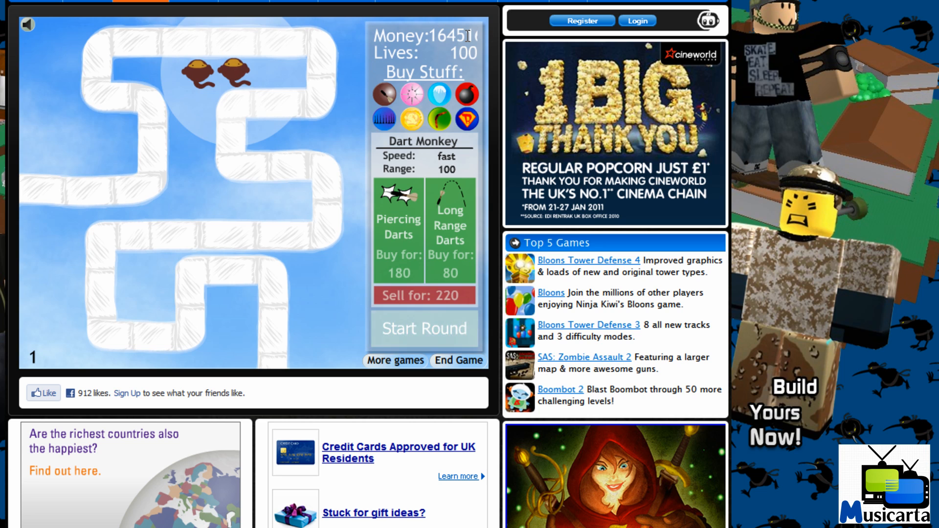
pyautogui.click(119, 152)
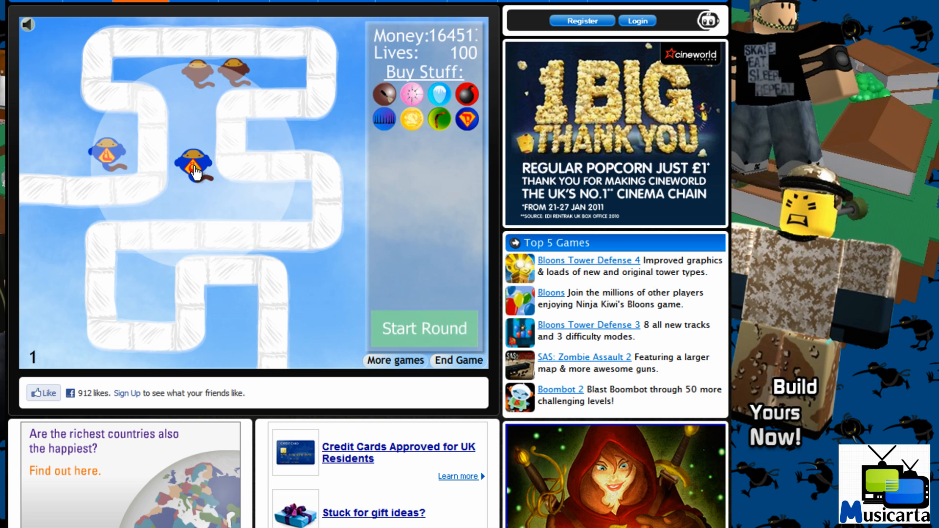
pyautogui.click(198, 161)
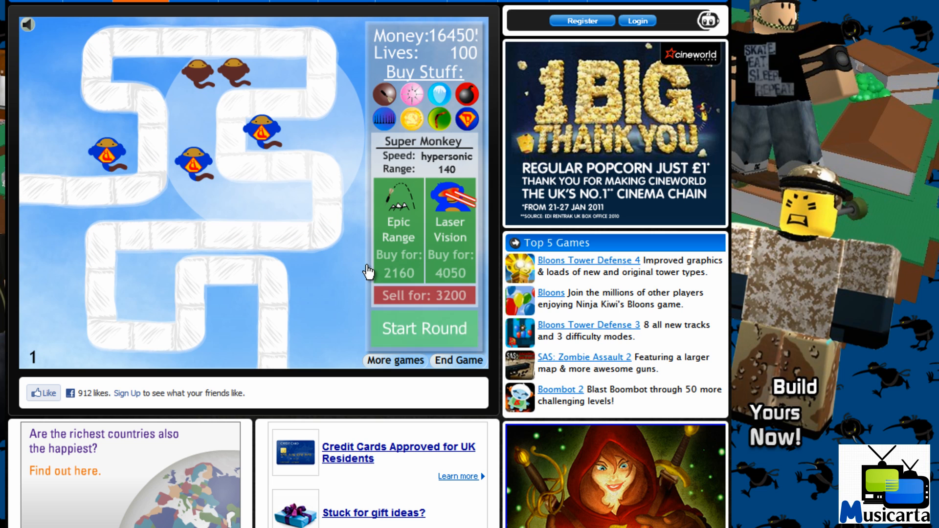